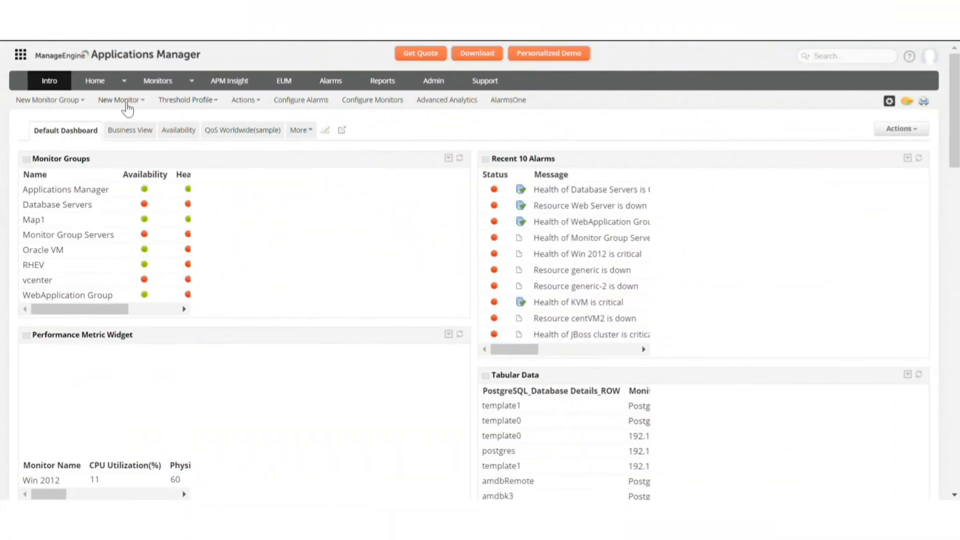
# Start a new Google Cloud Platform monitor with display name 'My monitor'.
pyautogui.click(121, 100)
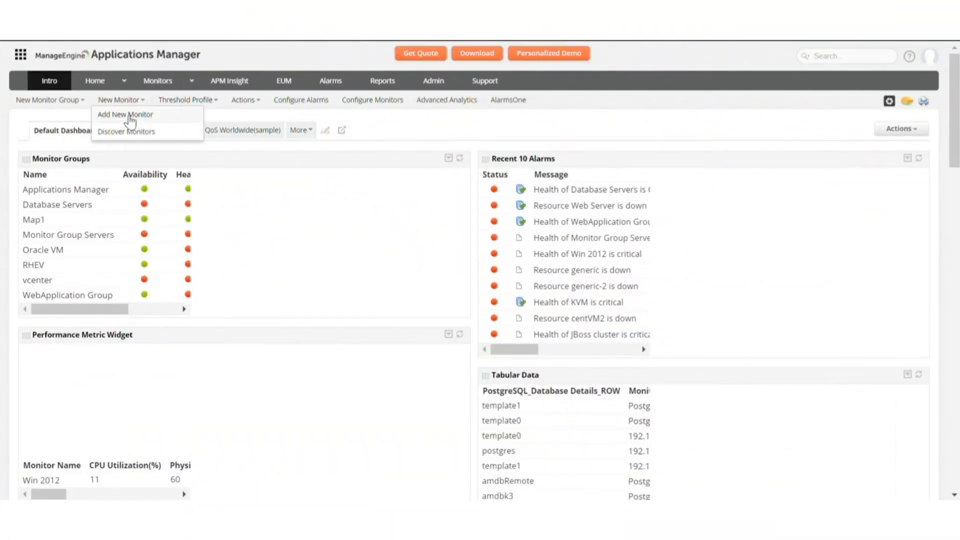
pyautogui.click(125, 114)
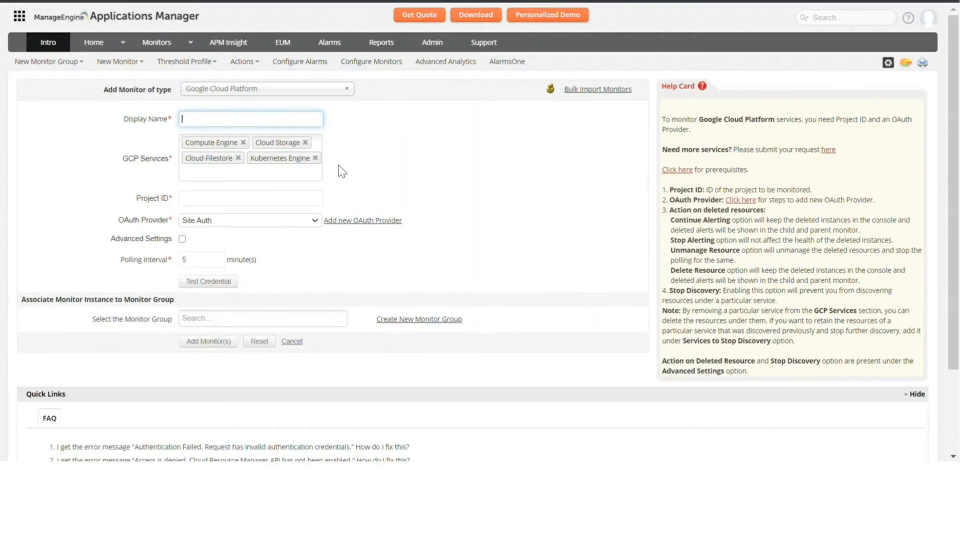
pyautogui.write('My monitor')
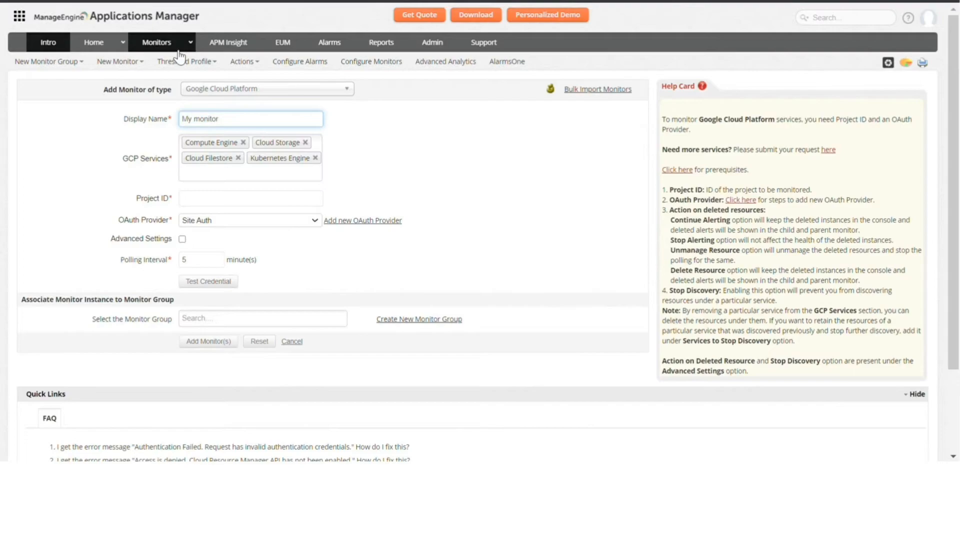
# From the Monitors category view, bring up the Amazon monitors list under Cloud Apps.
pyautogui.click(156, 42)
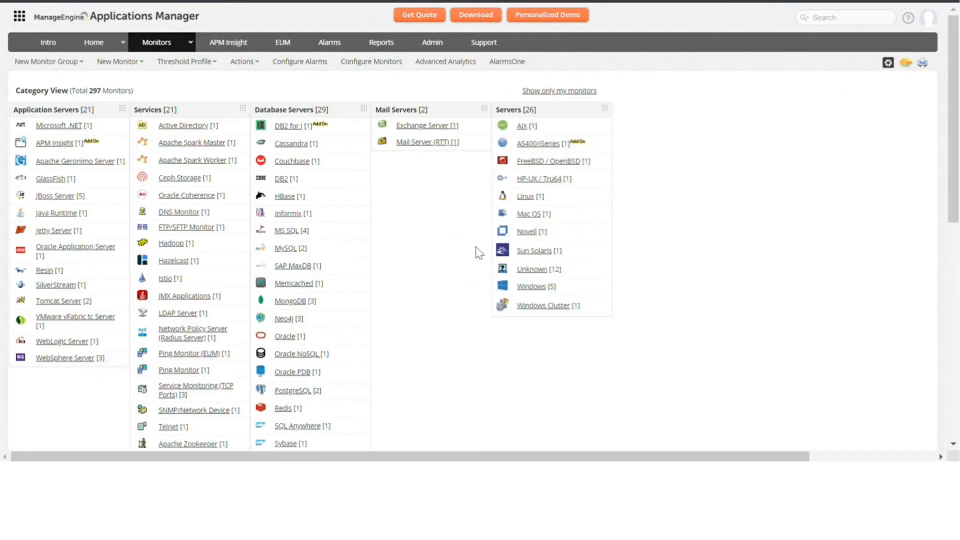
pyautogui.scroll(-3)
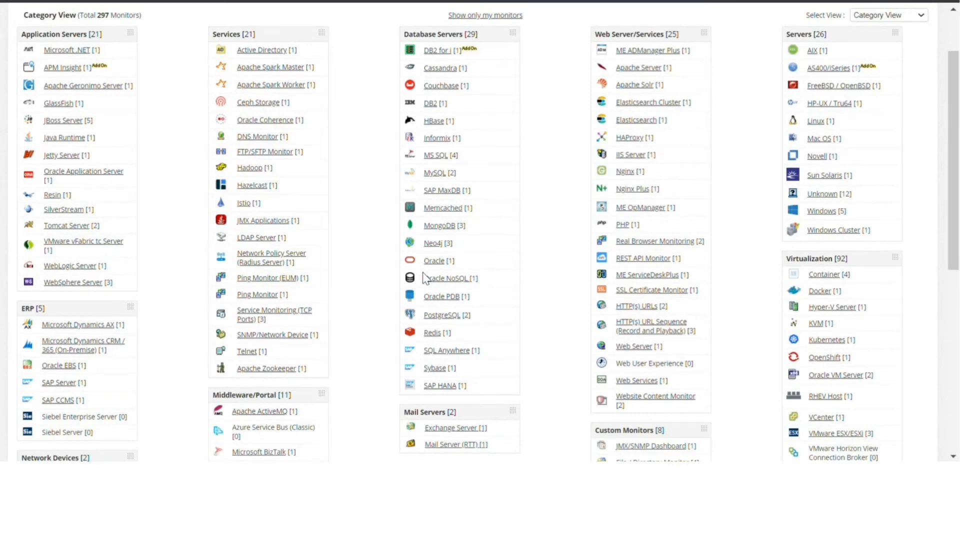
pyautogui.scroll(-3)
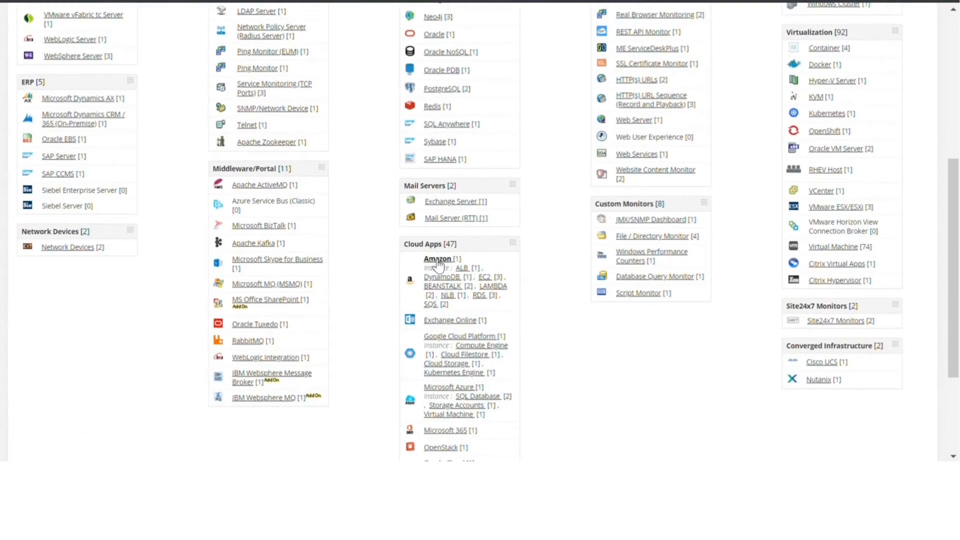
pyautogui.click(437, 257)
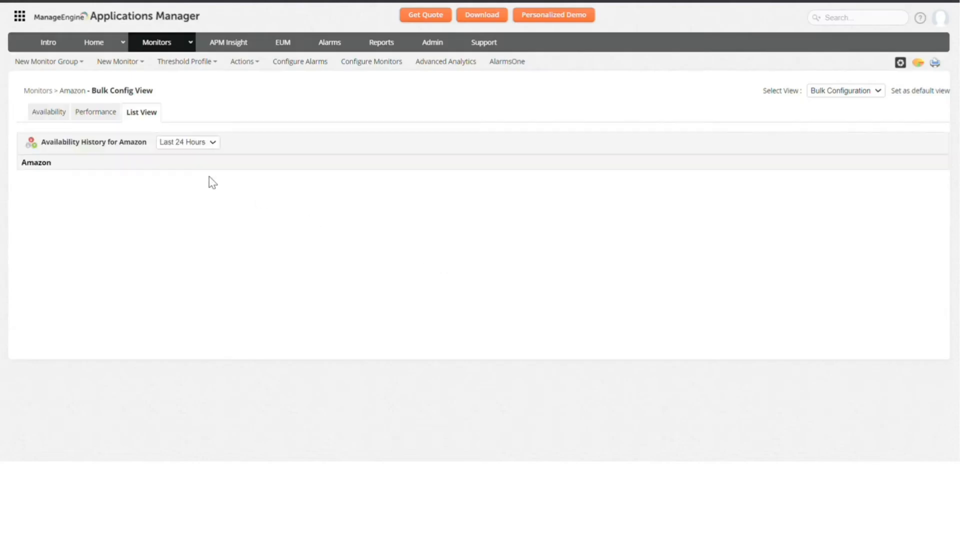
pyautogui.click(141, 111)
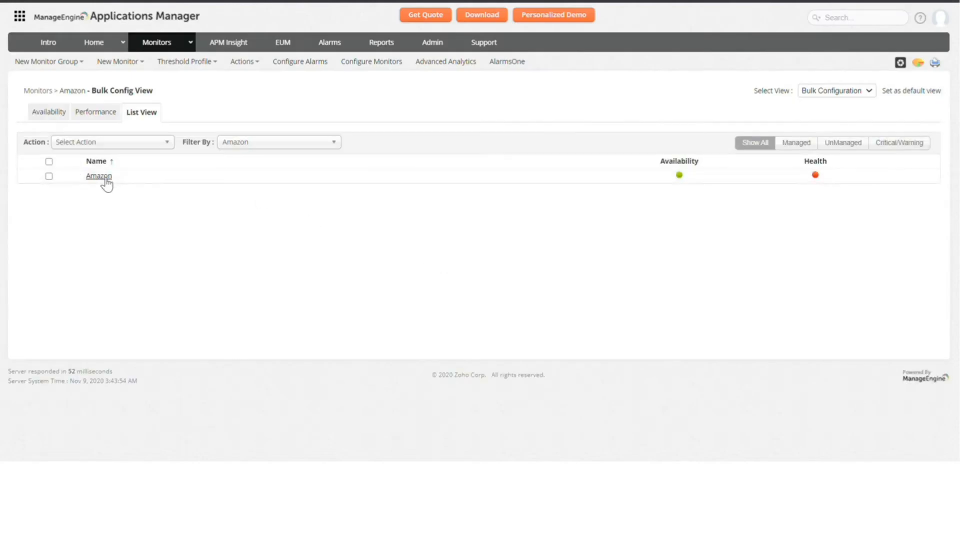
# View the Amazon monitor's details and its ELB load balancers.
pyautogui.click(99, 176)
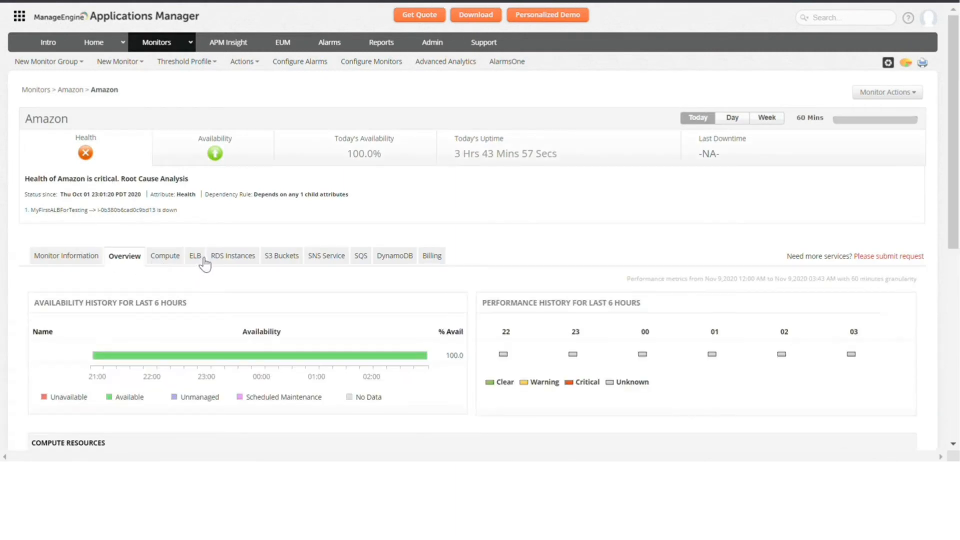
pyautogui.scroll(-3)
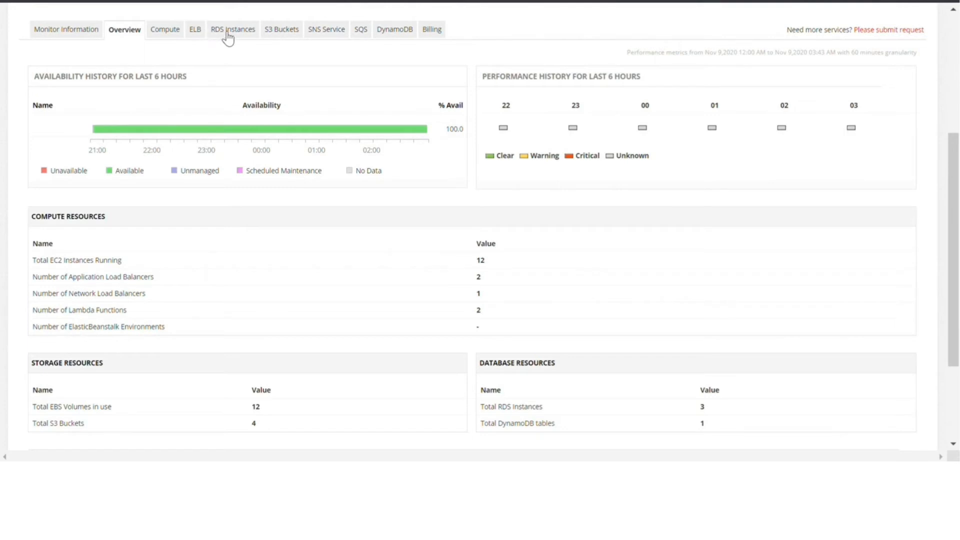
pyautogui.moveTo(408, 46)
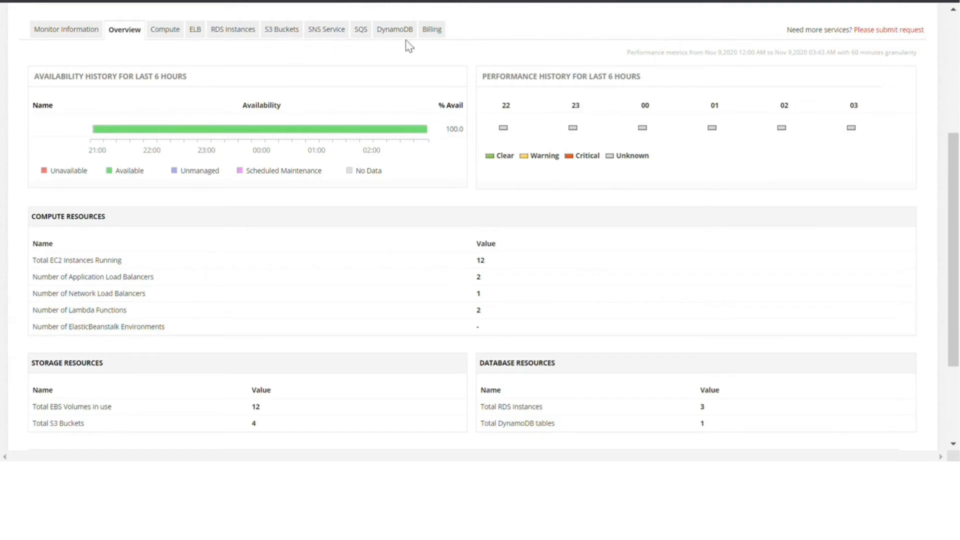
pyautogui.moveTo(195, 29)
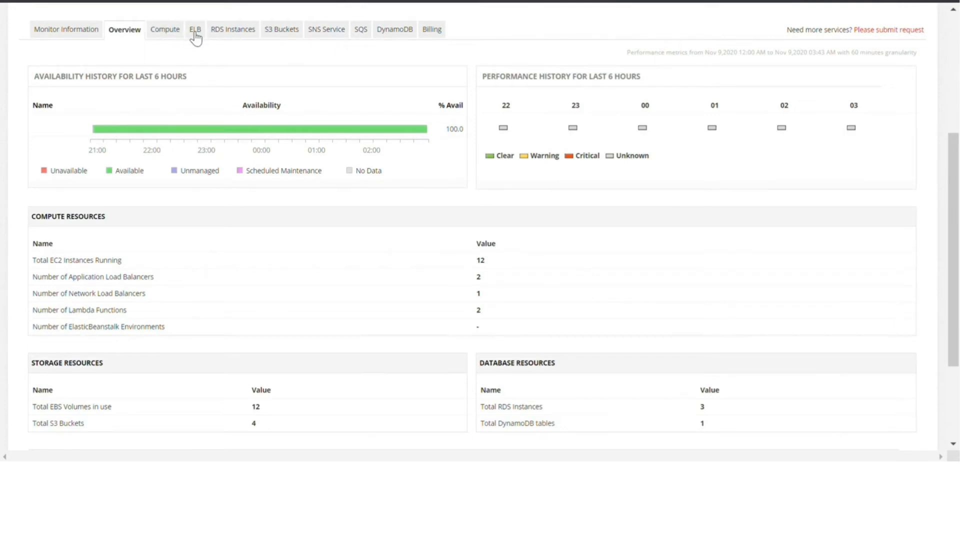
pyautogui.click(195, 29)
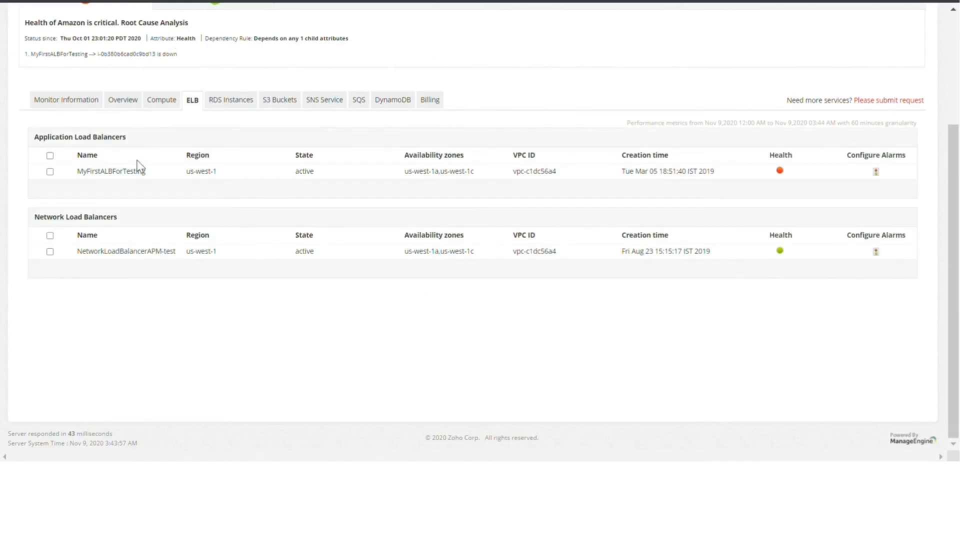
pyautogui.moveTo(111, 171)
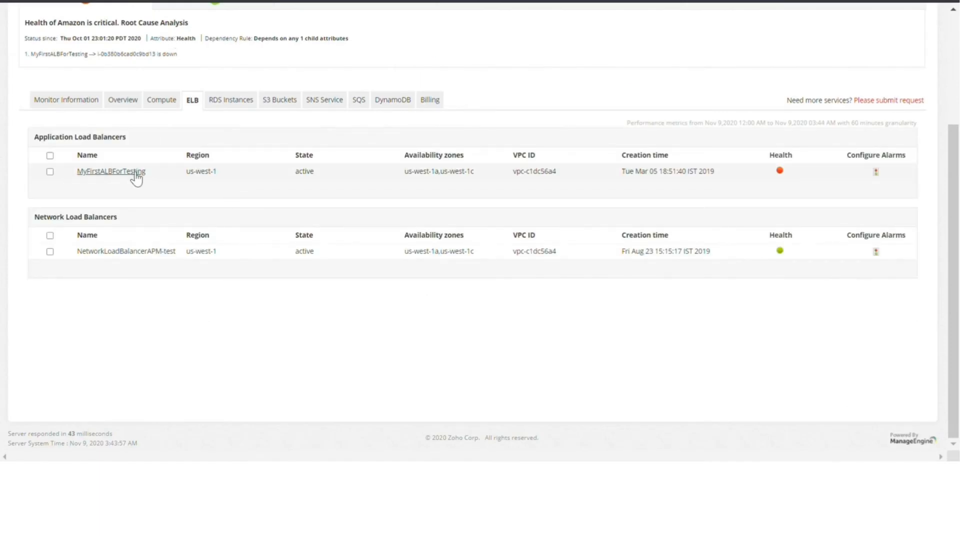
# Browse MyFirstALBForTesting's target groups, target health and configuration details.
pyautogui.click(111, 171)
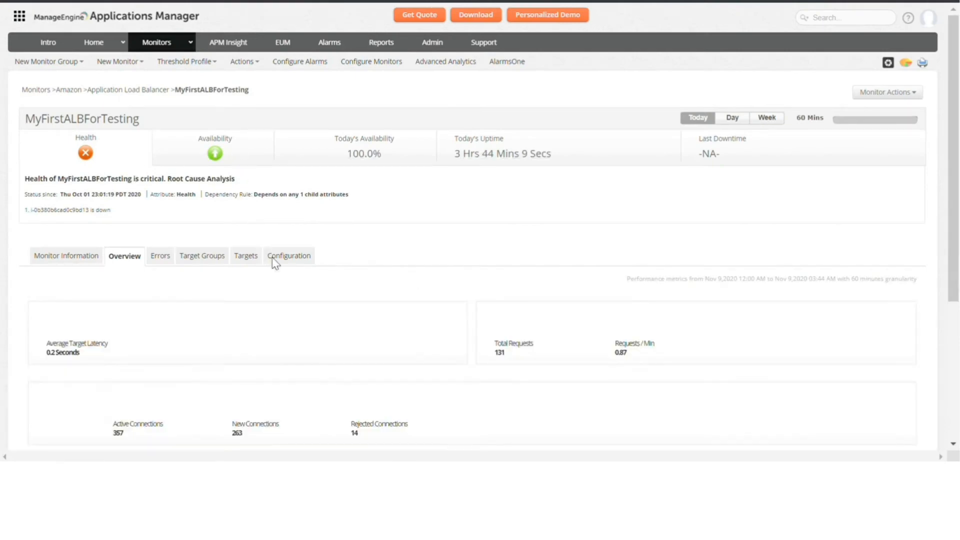
pyautogui.scroll(-3)
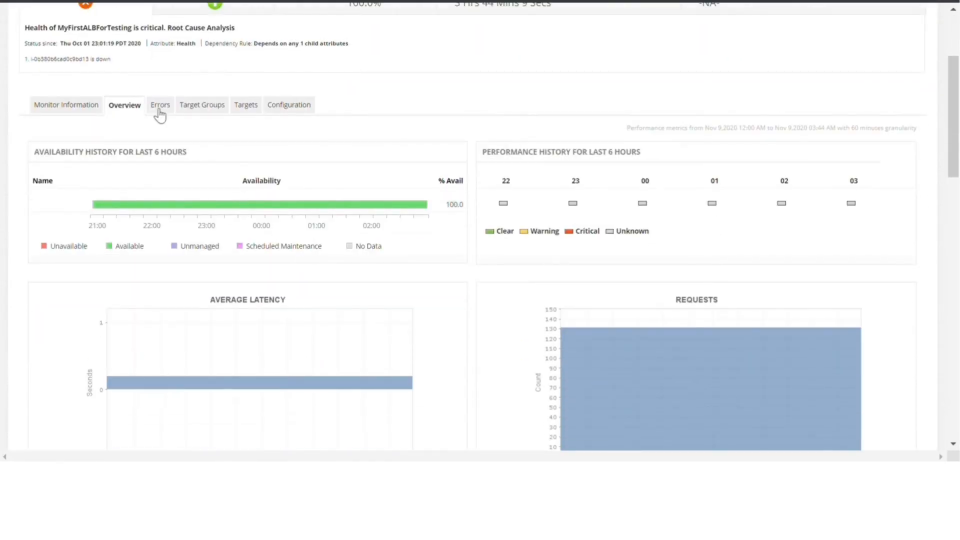
pyautogui.click(200, 104)
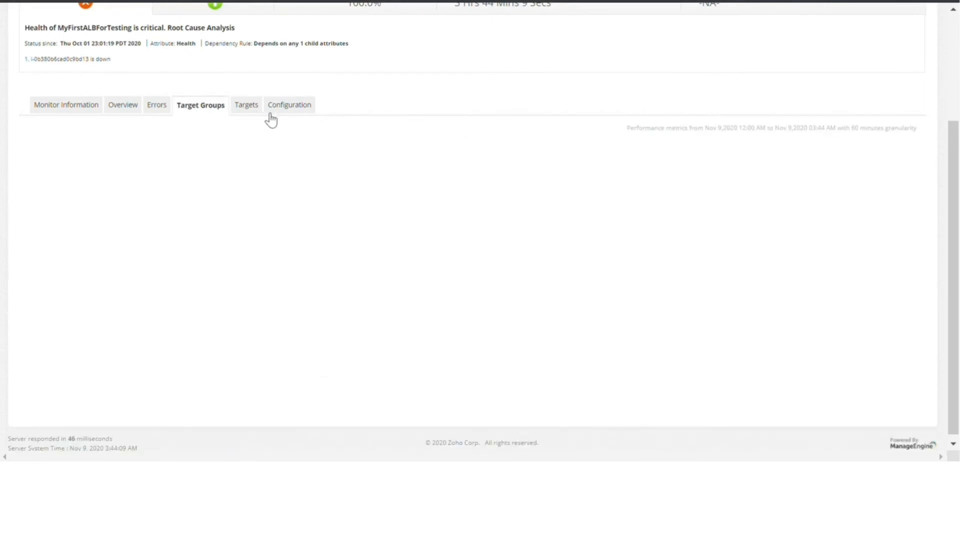
pyautogui.click(246, 104)
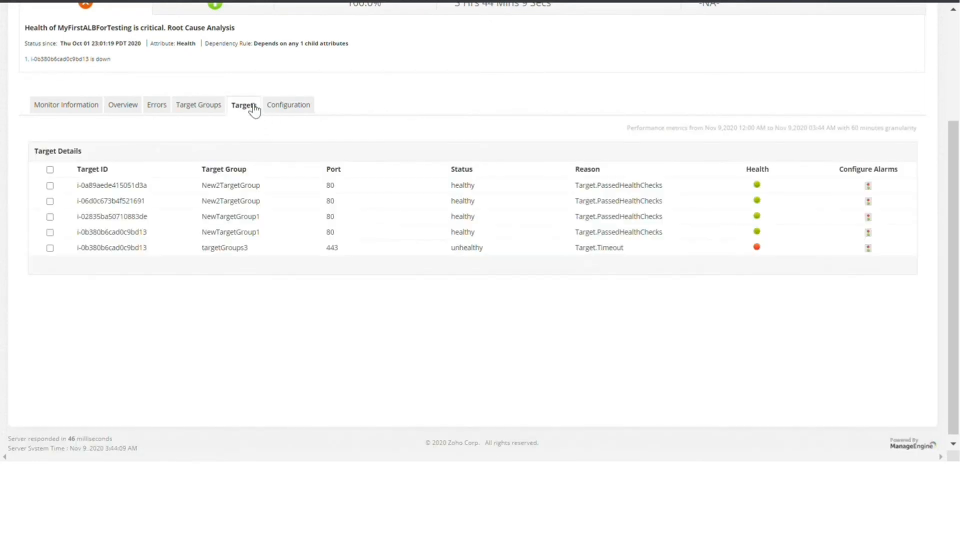
pyautogui.click(287, 105)
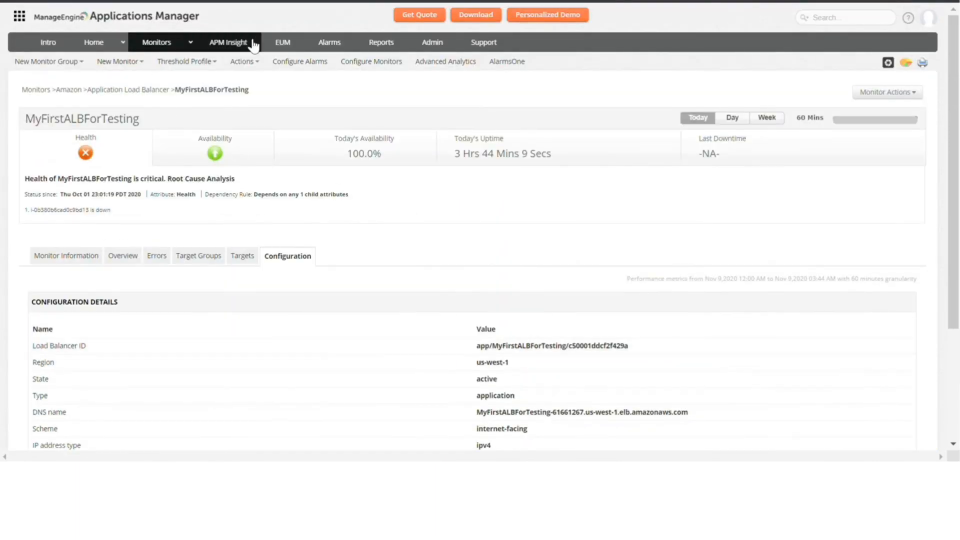
pyautogui.moveTo(329, 42)
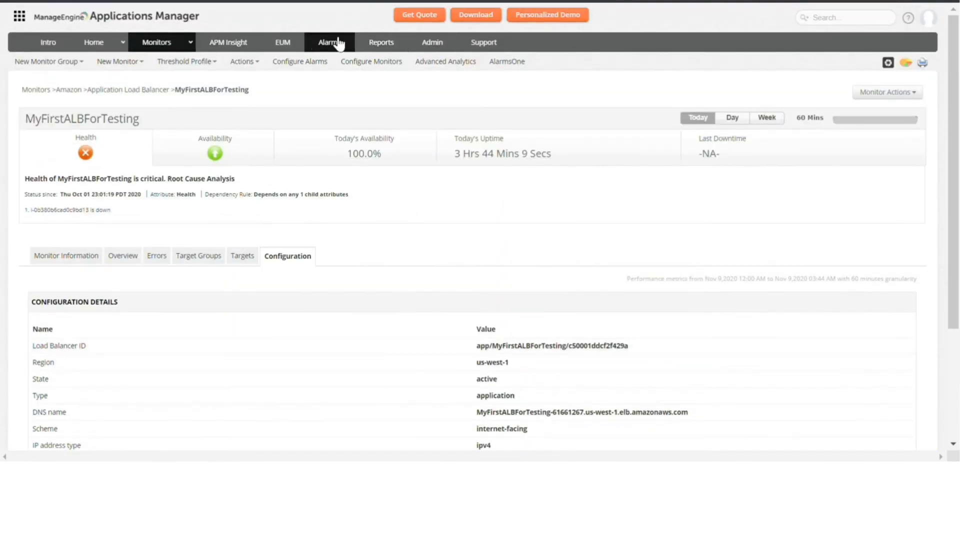
# Under Alarms, begin a new anomaly profile and continue past the detector help card.
pyautogui.click(329, 42)
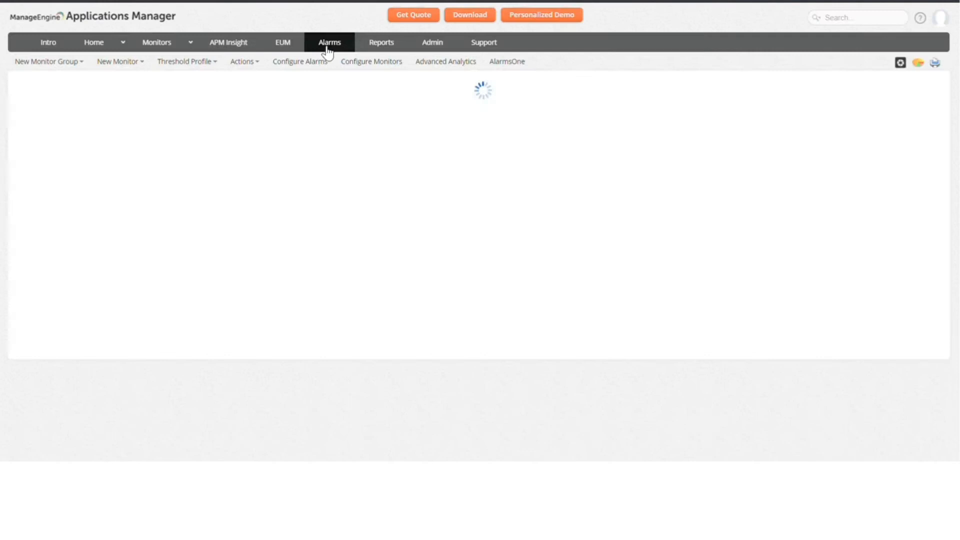
pyautogui.click(186, 61)
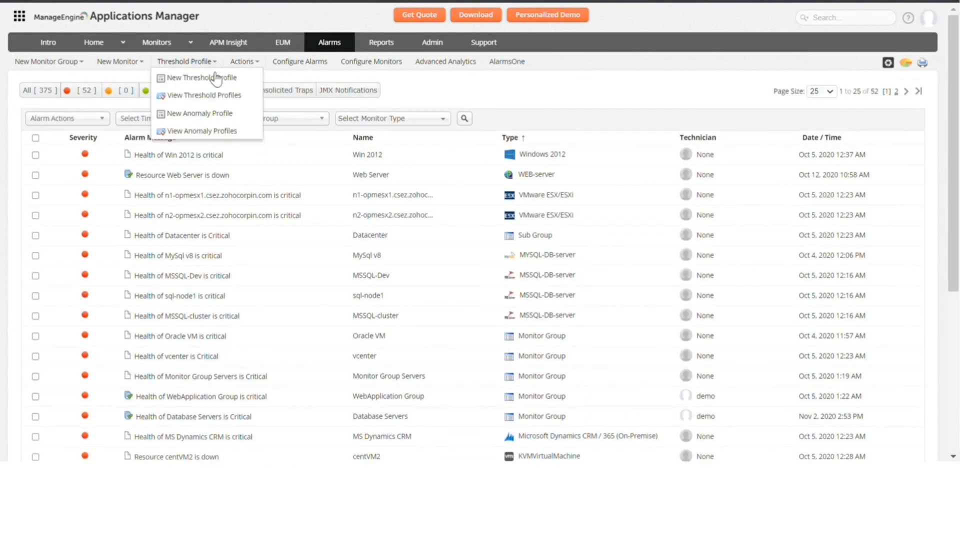
pyautogui.moveTo(217, 116)
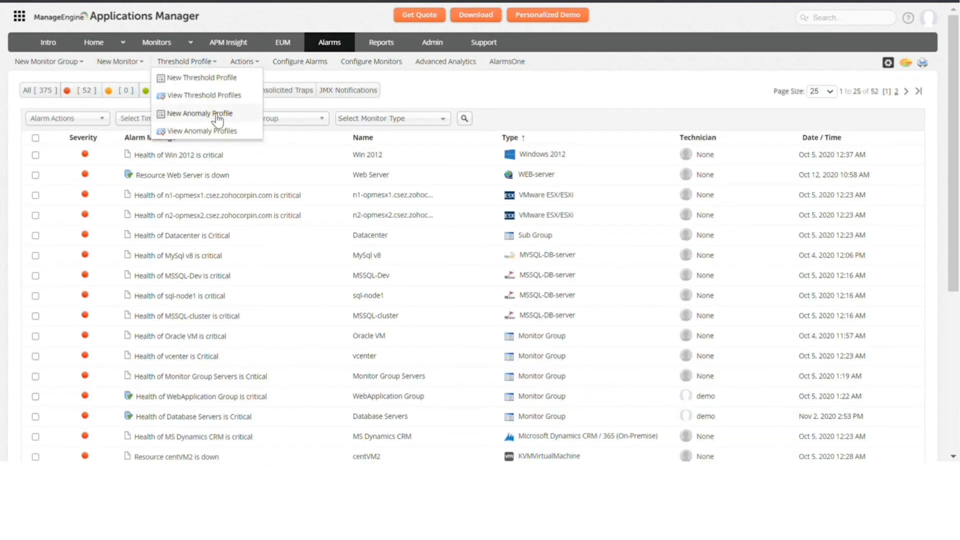
pyautogui.click(203, 95)
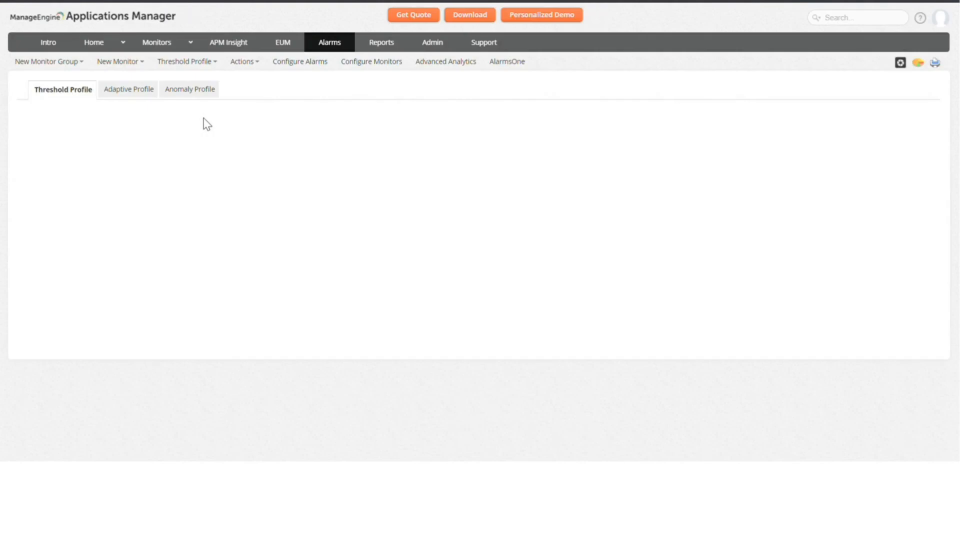
pyautogui.click(187, 89)
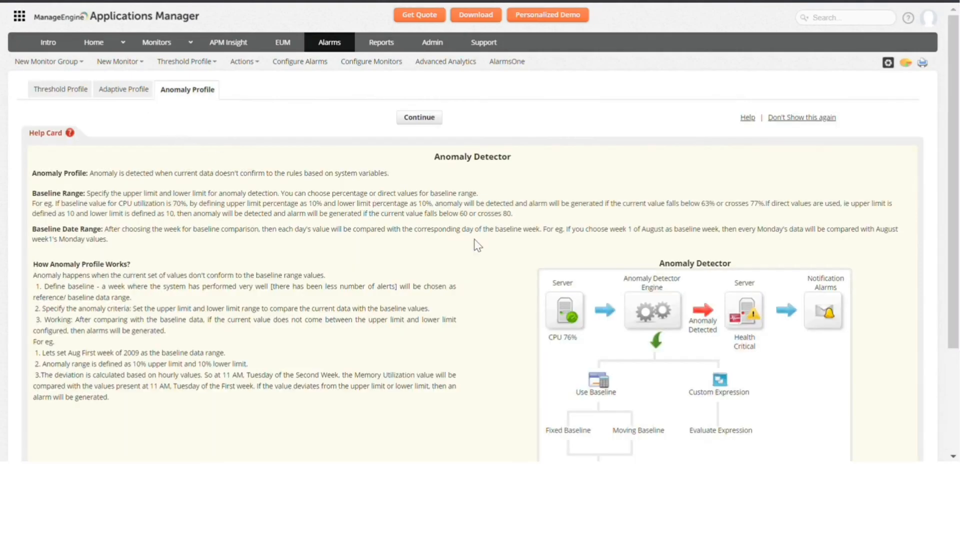
pyautogui.click(60, 89)
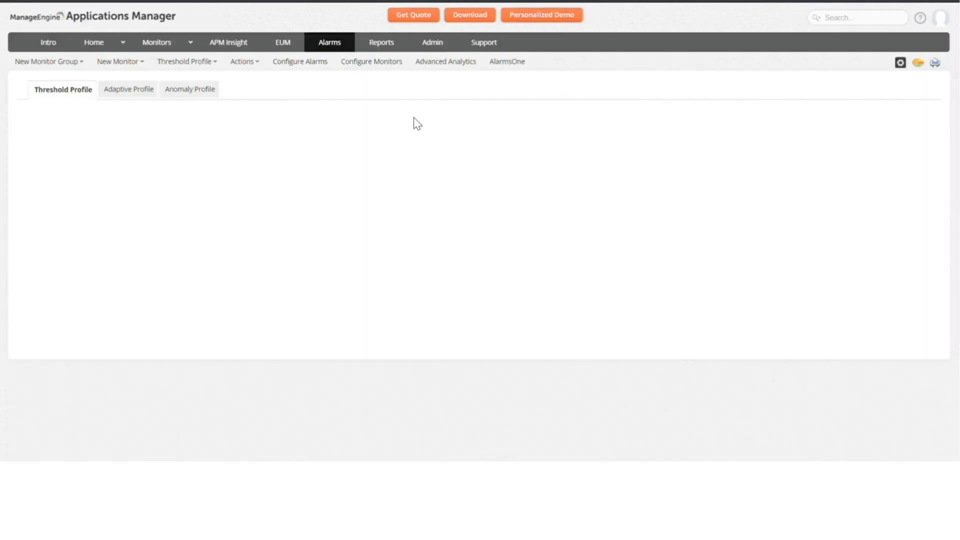
pyautogui.click(189, 89)
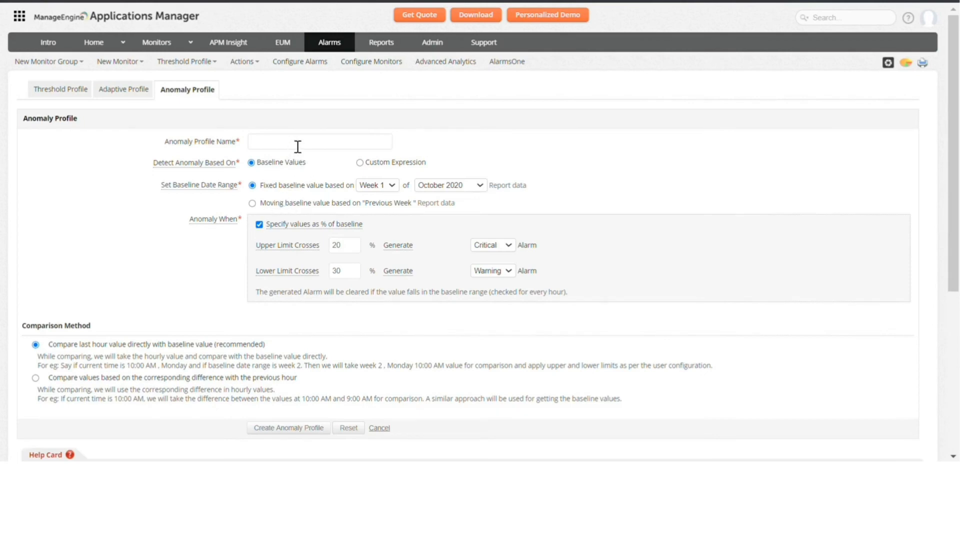
# Name the profile 'CPU Usage' and use baseline values with a moving previous-week baseline.
pyautogui.click(320, 141)
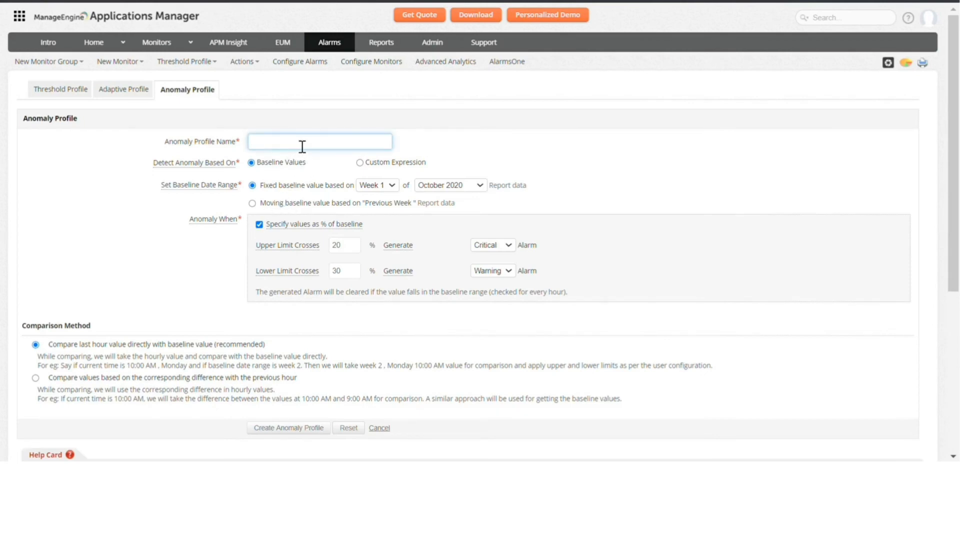
pyautogui.write('CPU')
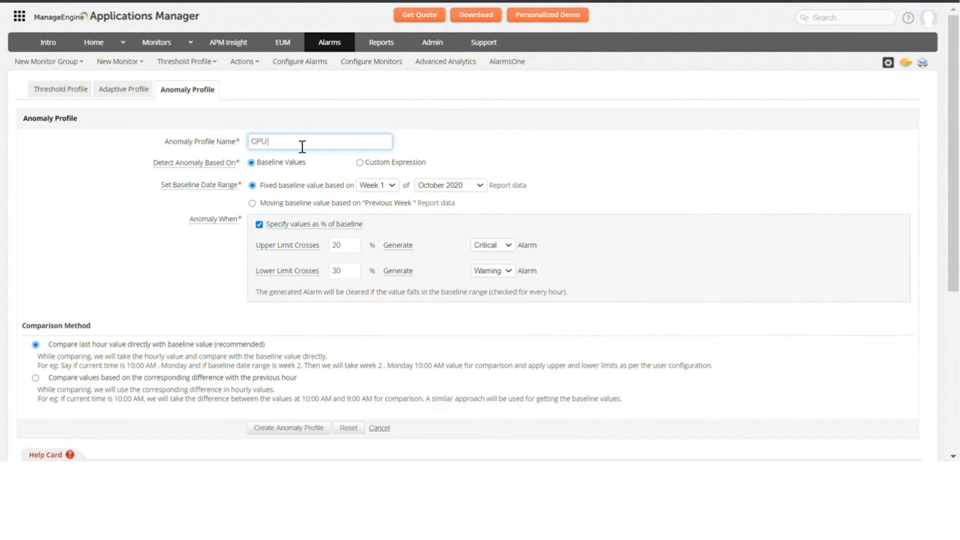
pyautogui.write('Usage')
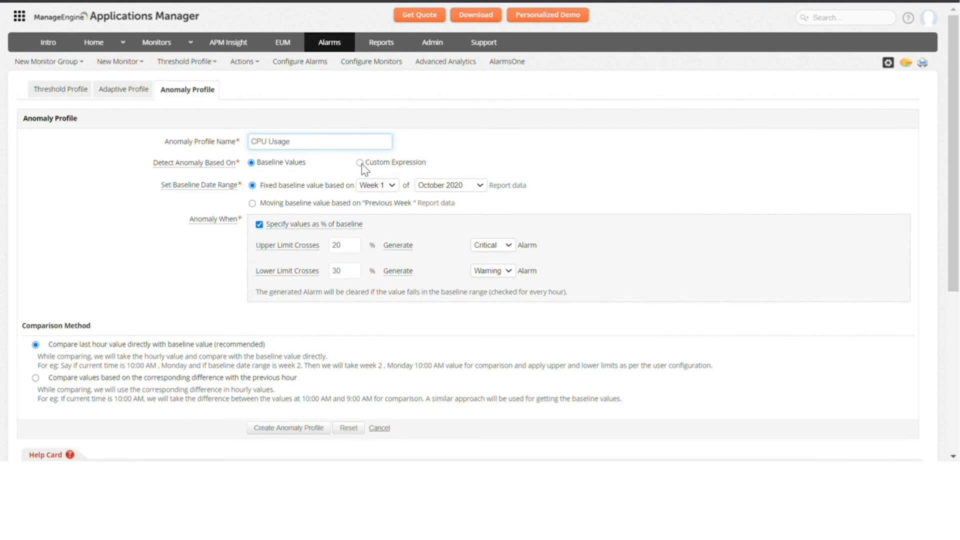
pyautogui.click(359, 162)
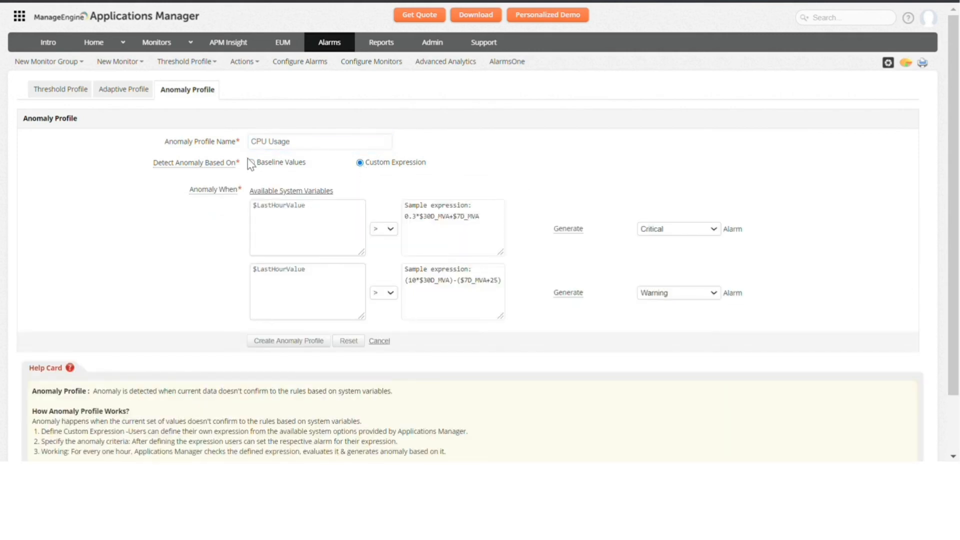
pyautogui.click(251, 162)
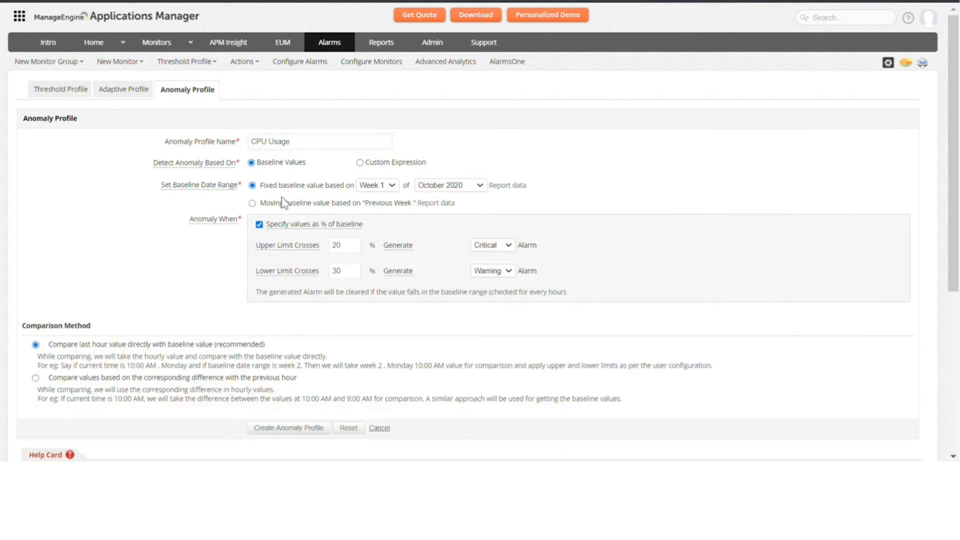
pyautogui.click(252, 203)
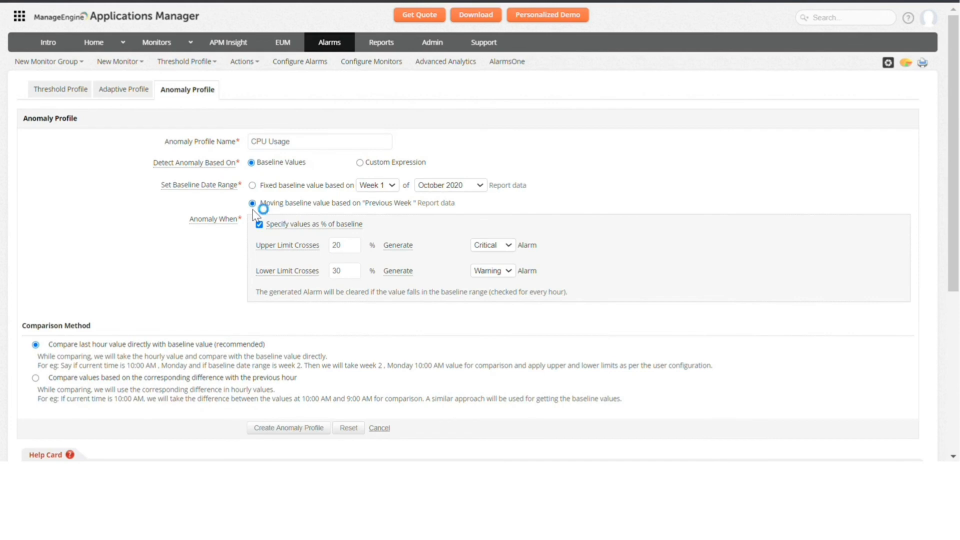
pyautogui.scroll(-3)
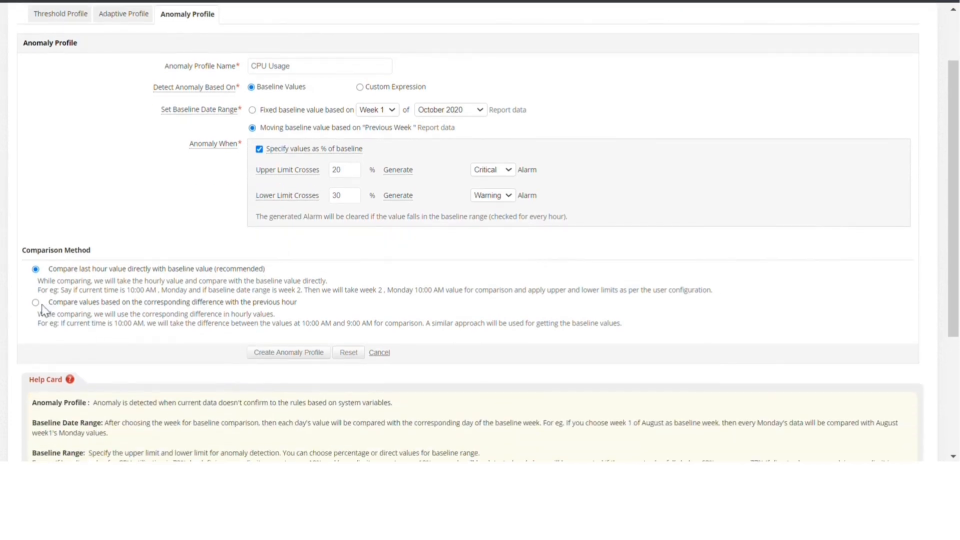